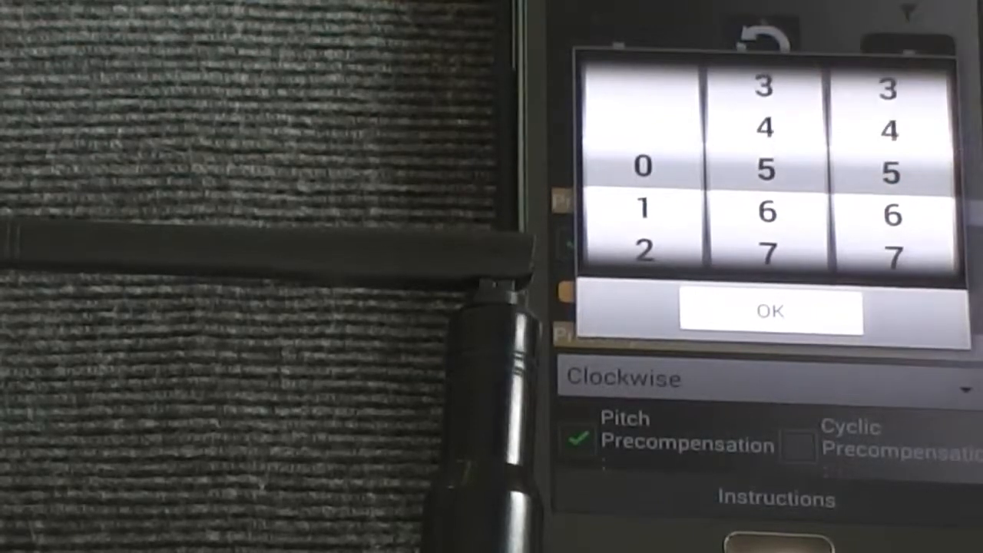
- Apply 55 as the heading-lock tail gain from the number-picker dialog
{"action": "left_click", "coordinate": [769, 311]}
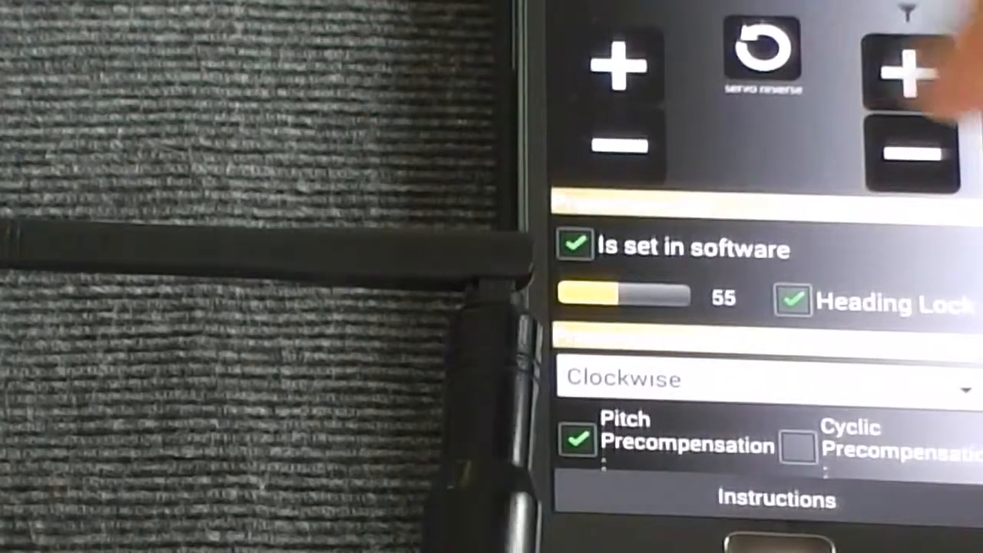